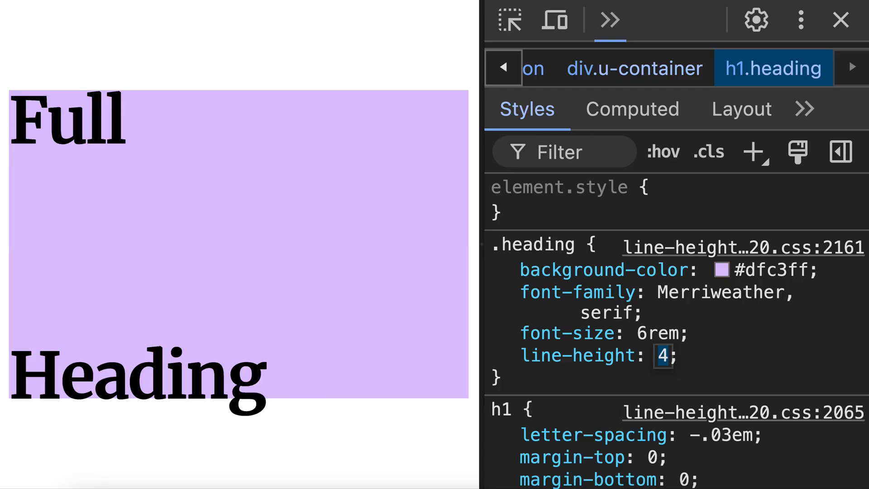
Step: Change the .heading rule's line-height from 4 to 1 in the Styles pane
type("1")
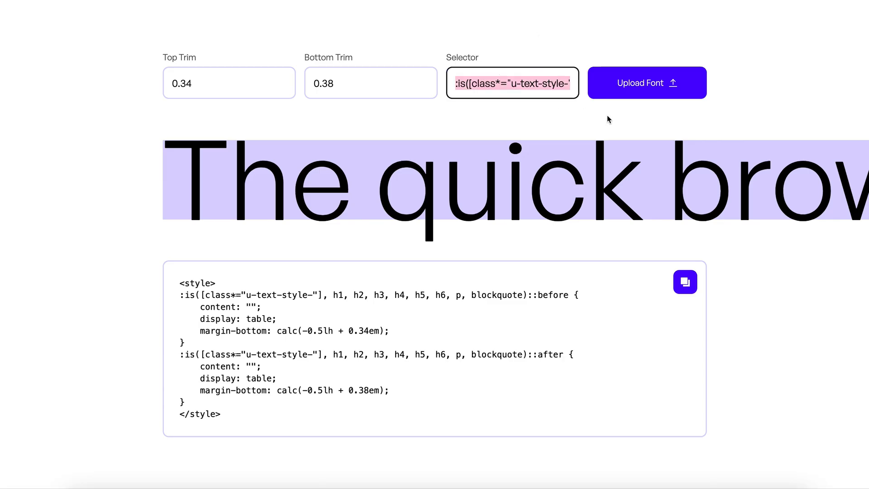
Step: Upload the serif font for .u-font-family-secondary with trims 0.43/0.37 and copy the CSS
left_click(647, 82)
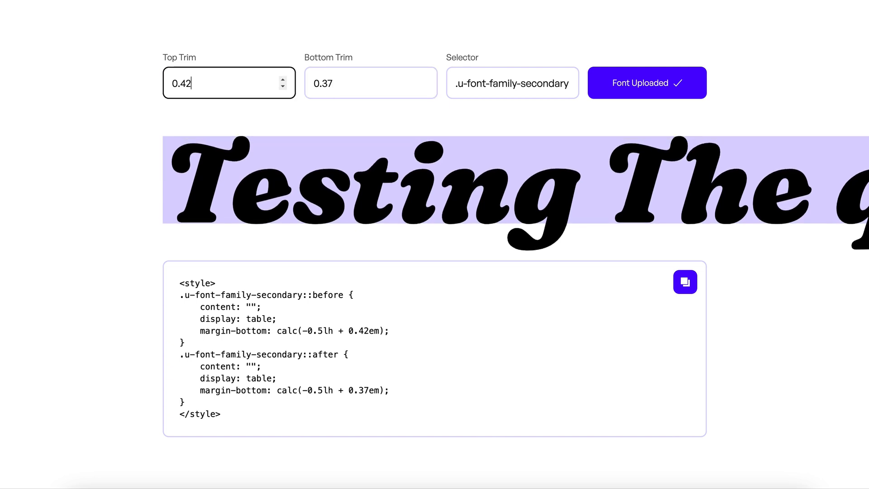
left_click(685, 281)
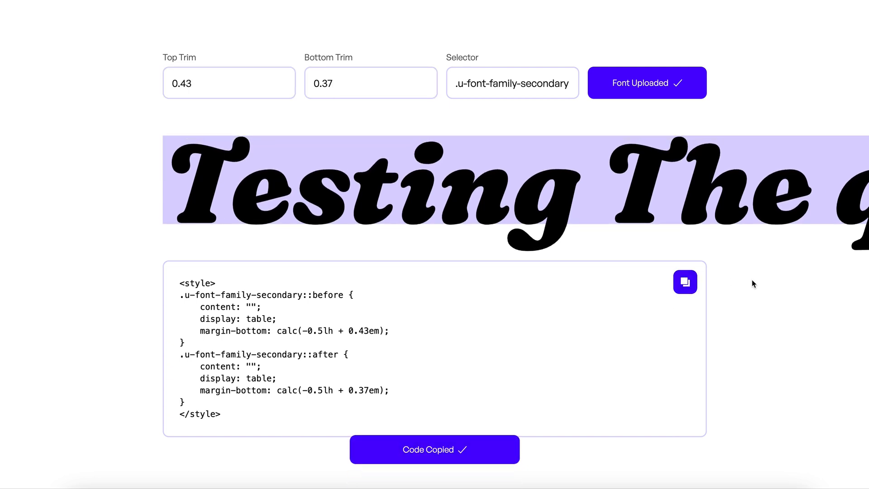